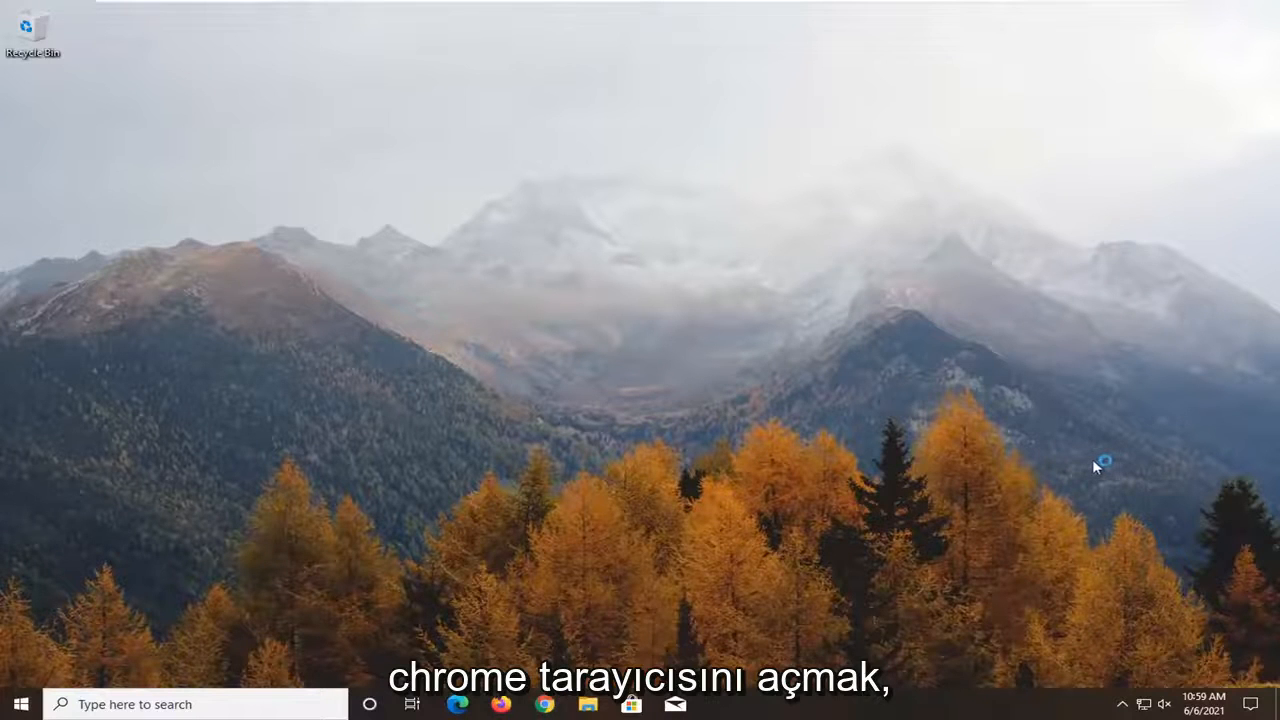
# Launch Google Chrome from the taskbar to a new tab page
pyautogui.click(544, 704)
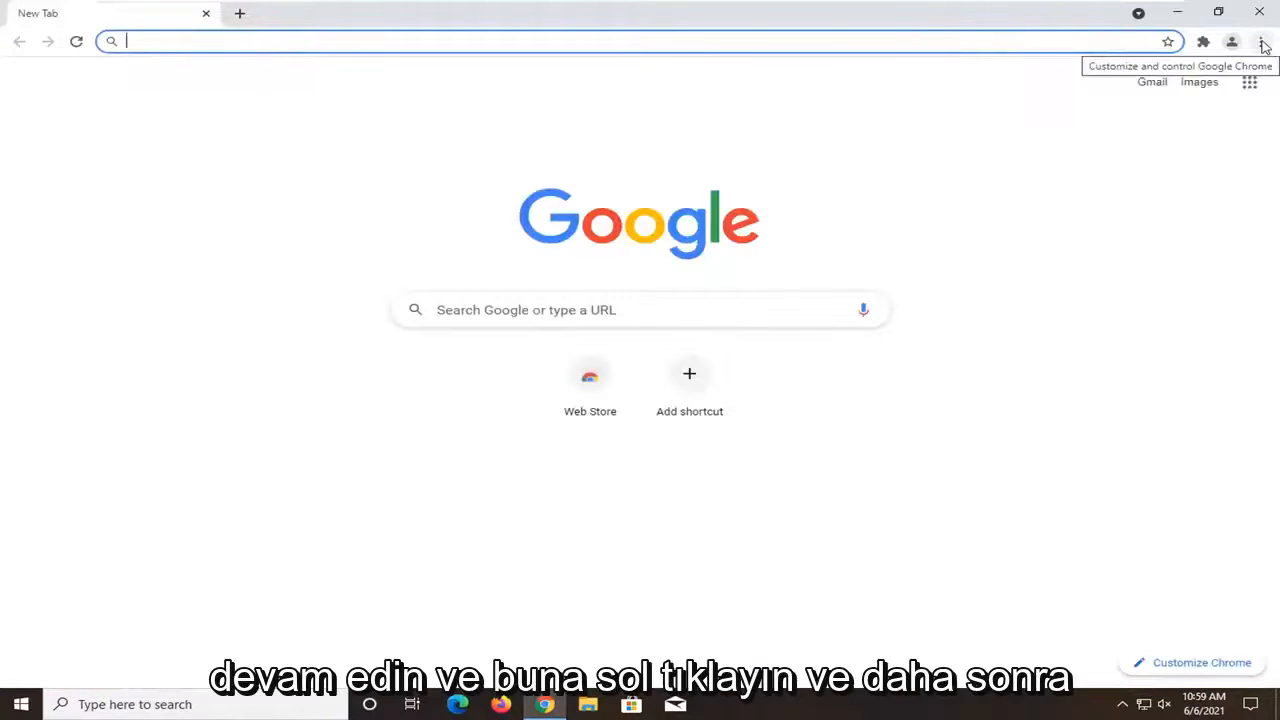
# Reach the Extensions page via the three-dot menu's More tools entry
pyautogui.click(1260, 42)
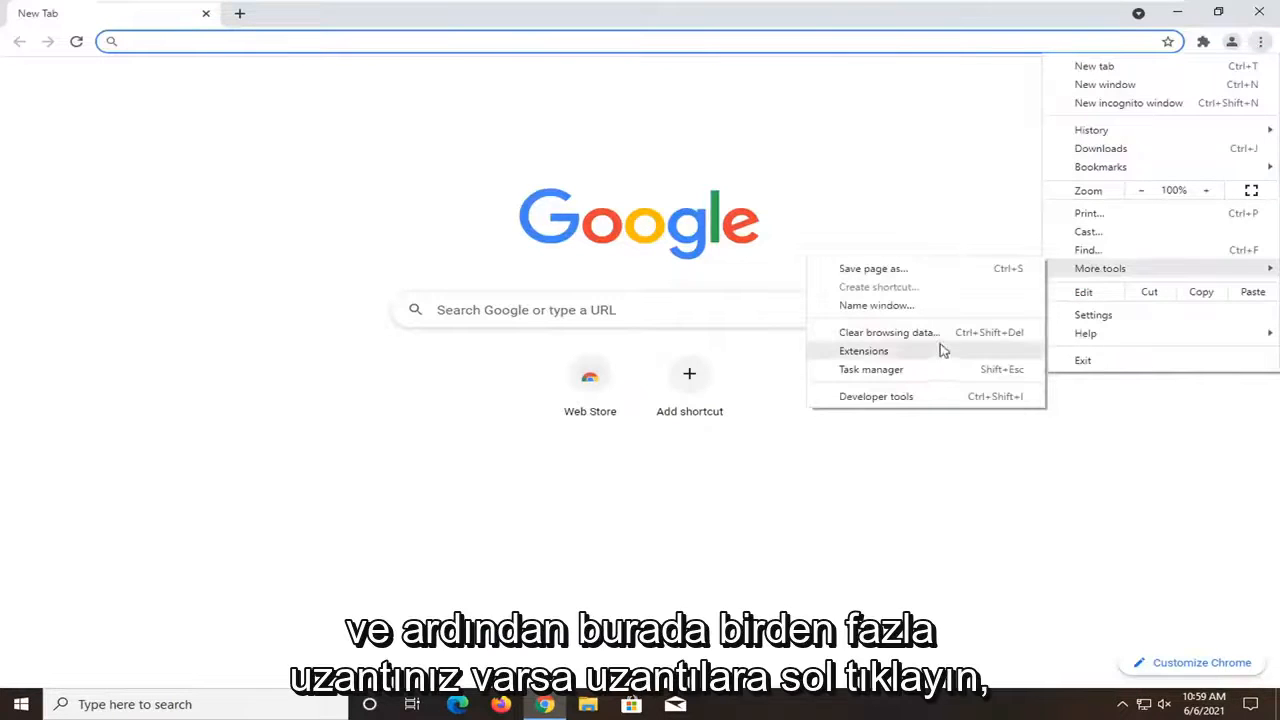
pyautogui.click(864, 350)
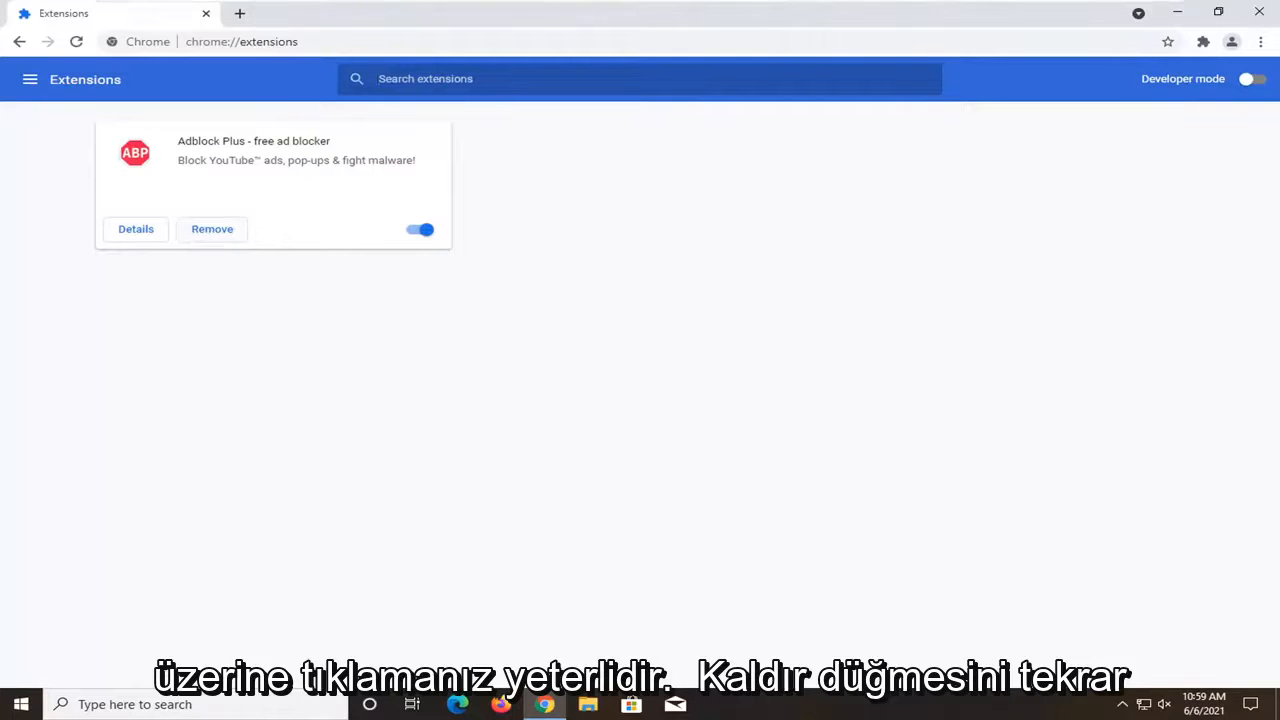
# Switch the Adblock Plus toggle off and back on, then close Chrome
pyautogui.click(420, 230)
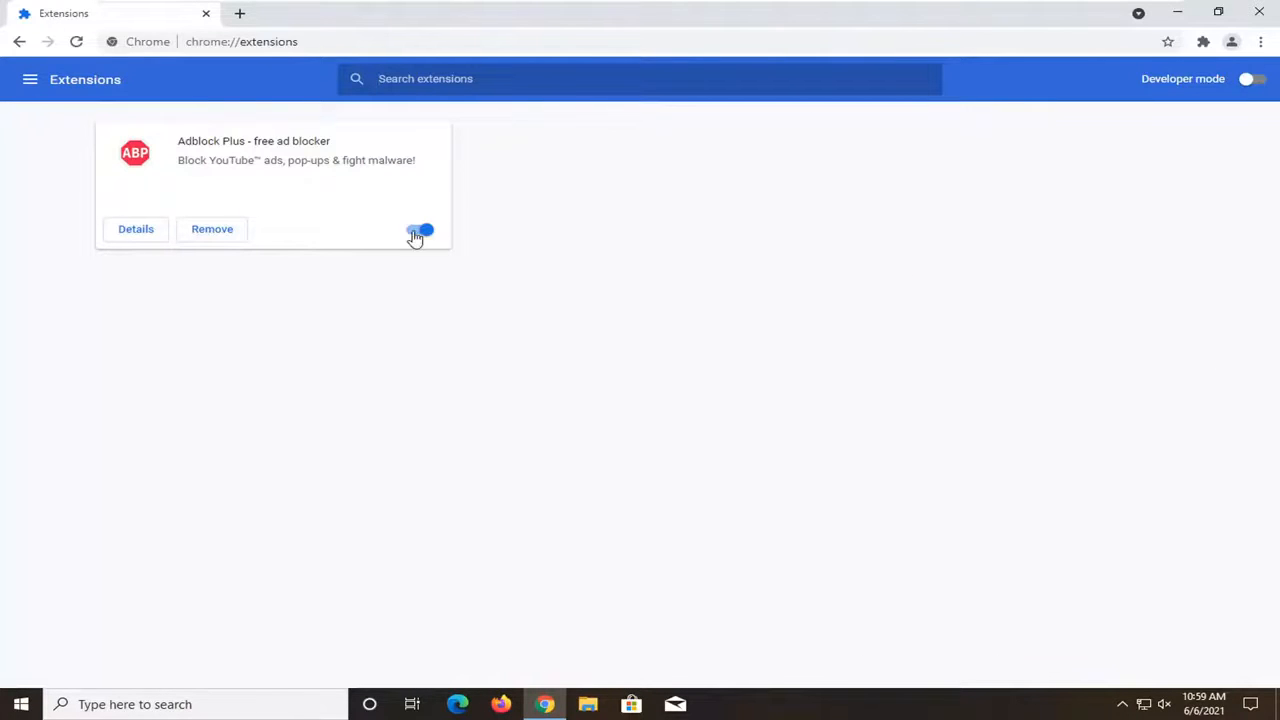
pyautogui.click(420, 232)
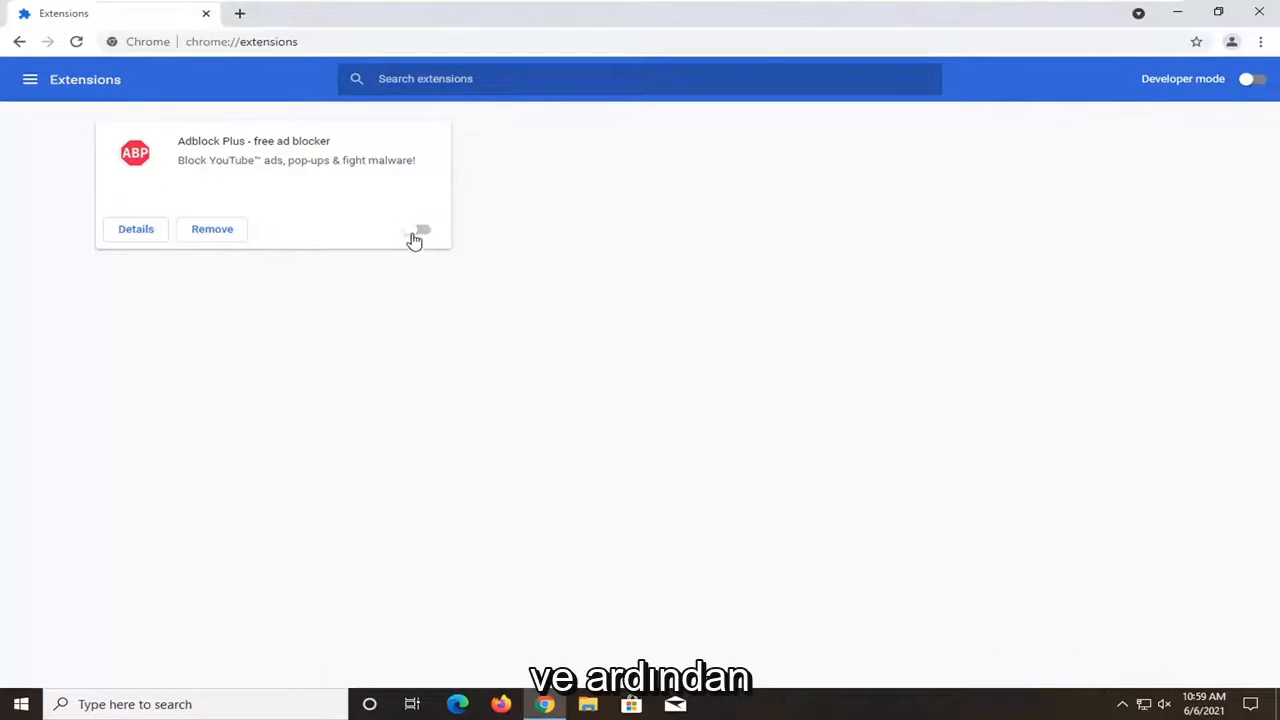
pyautogui.click(420, 228)
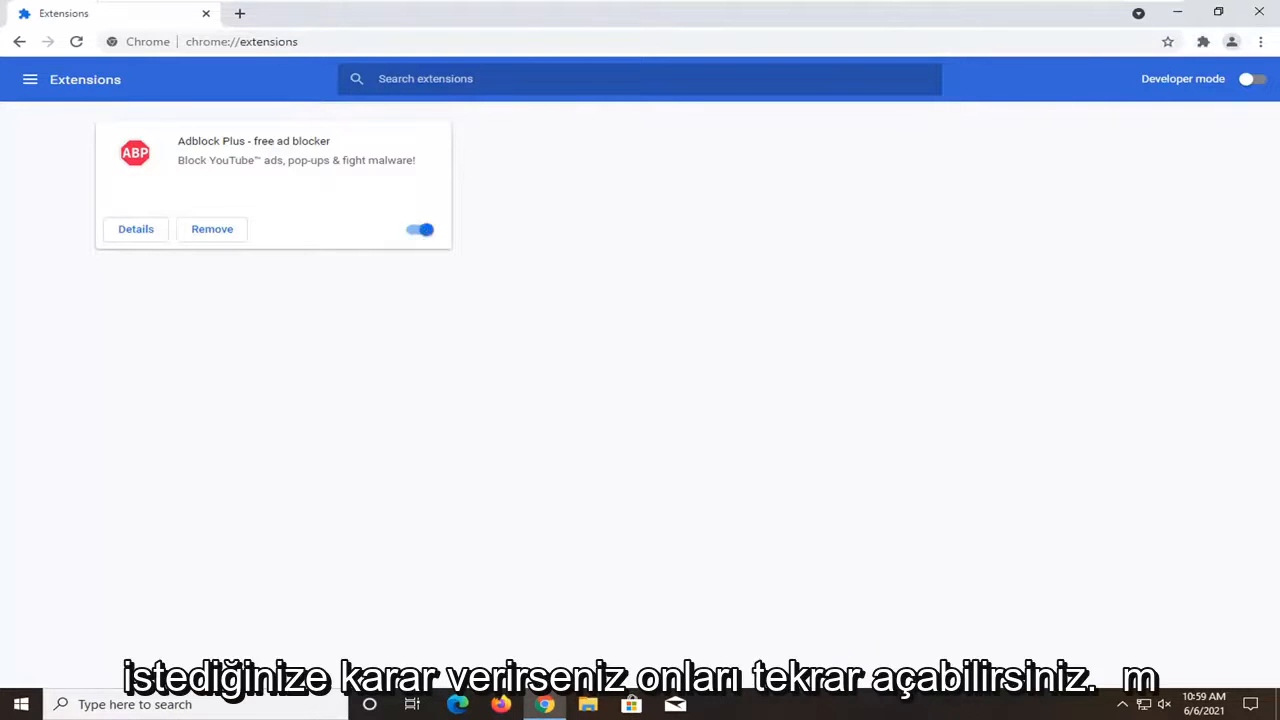
pyautogui.moveTo(1056, 128)
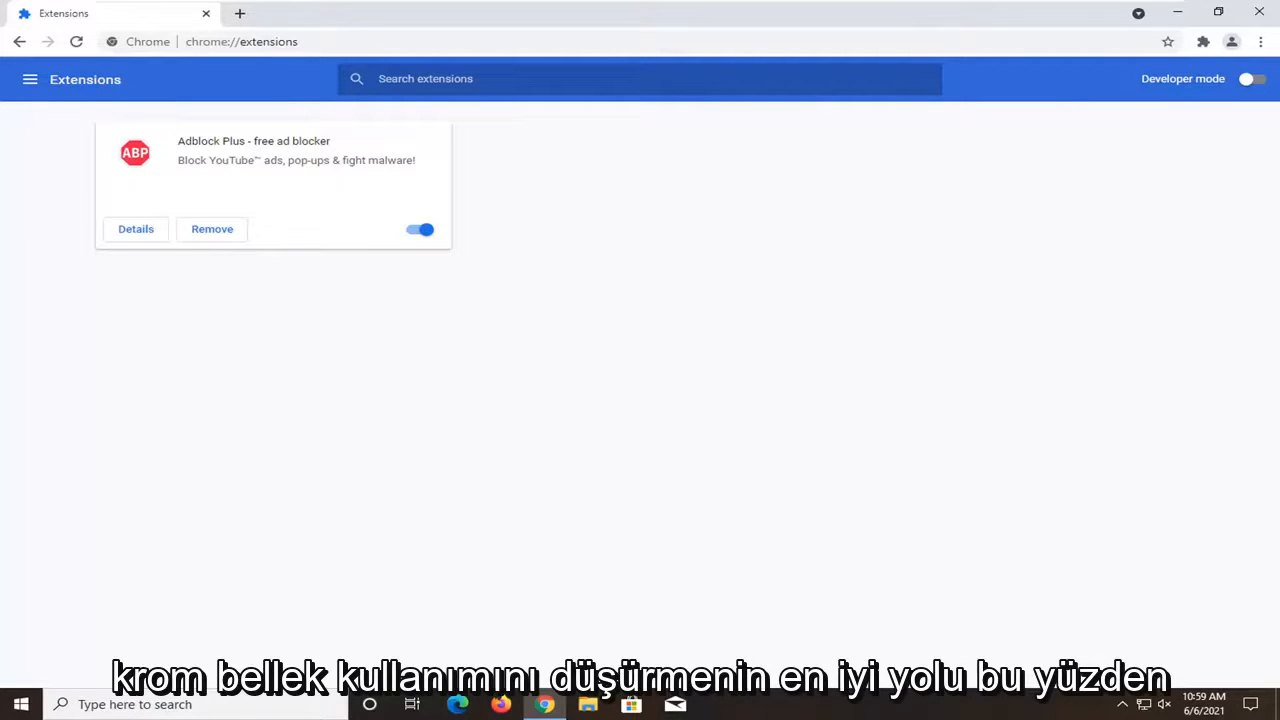
pyautogui.moveTo(624, 452)
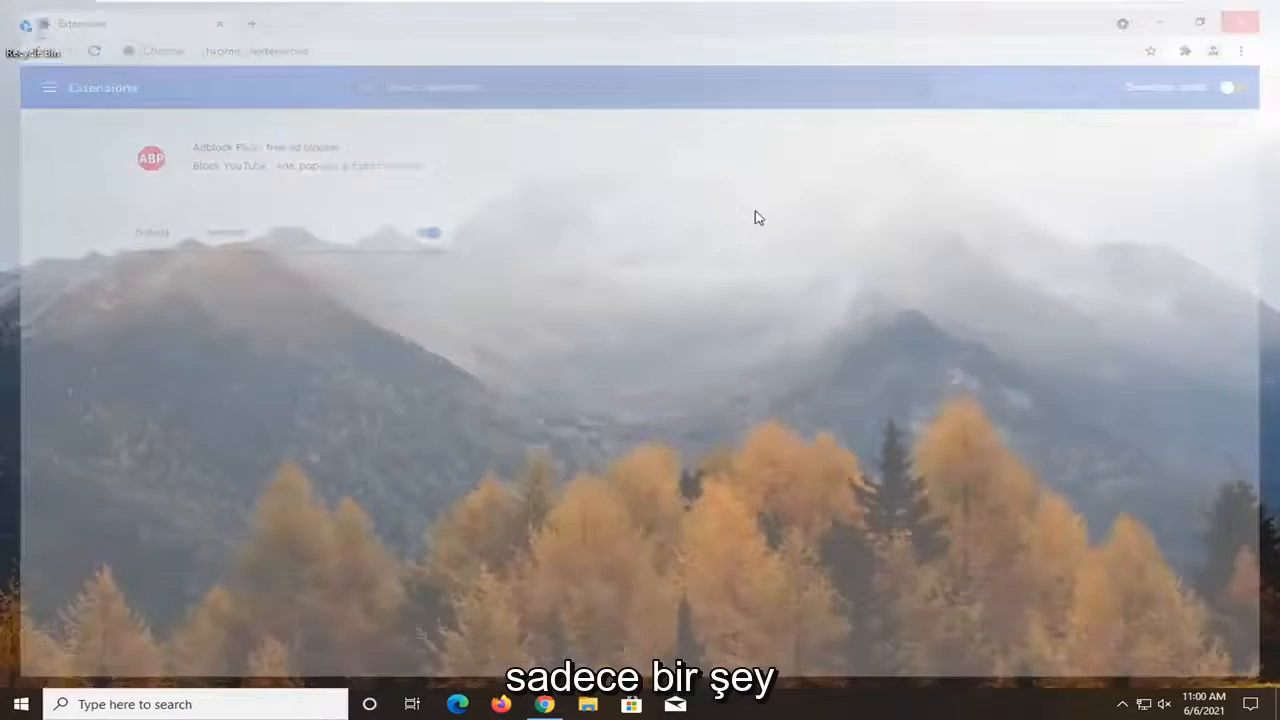
pyautogui.click(1240, 24)
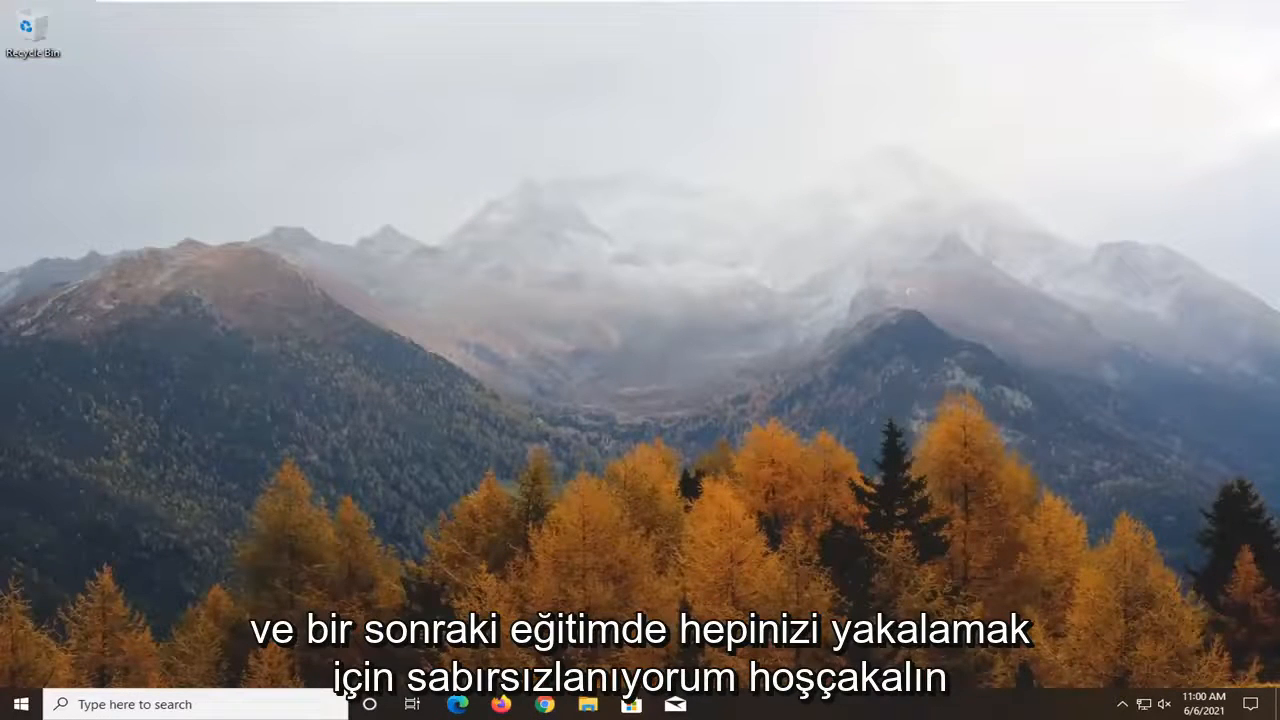